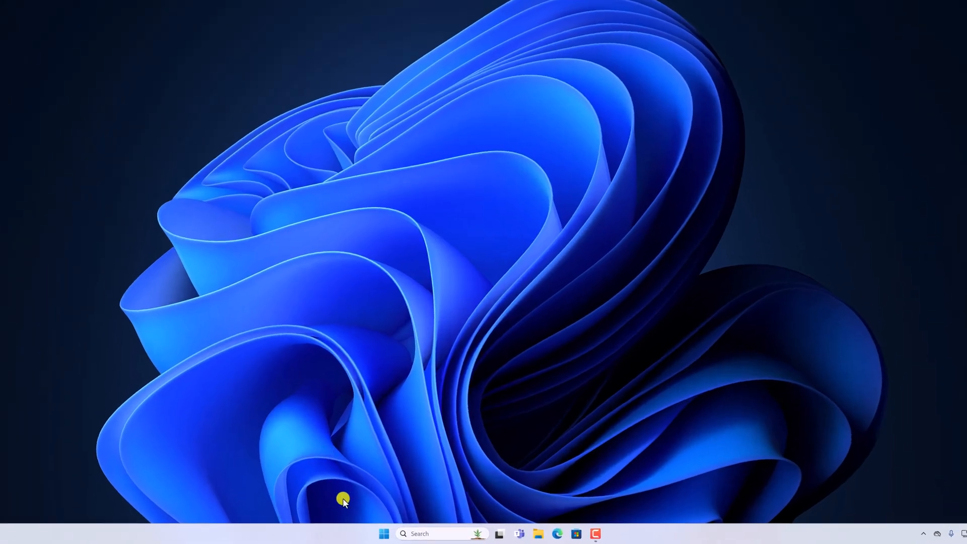
Step: Launch Device Manager from the Start context menu and centre its window
{"action": "right_click", "coordinate": [383, 533]}
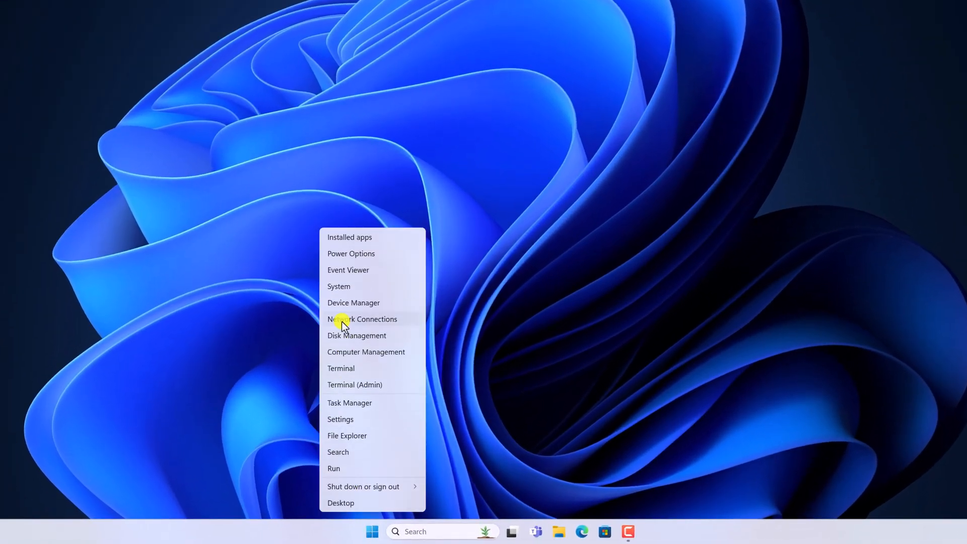
{"action": "left_click", "coordinate": [353, 302]}
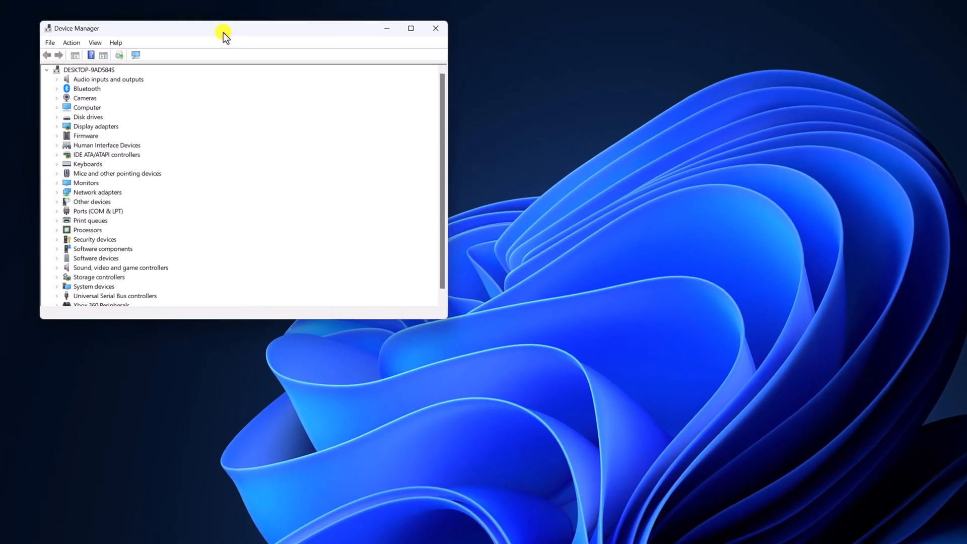
{"action": "left_click_drag", "start_coordinate": [224, 28], "coordinate": [415, 121]}
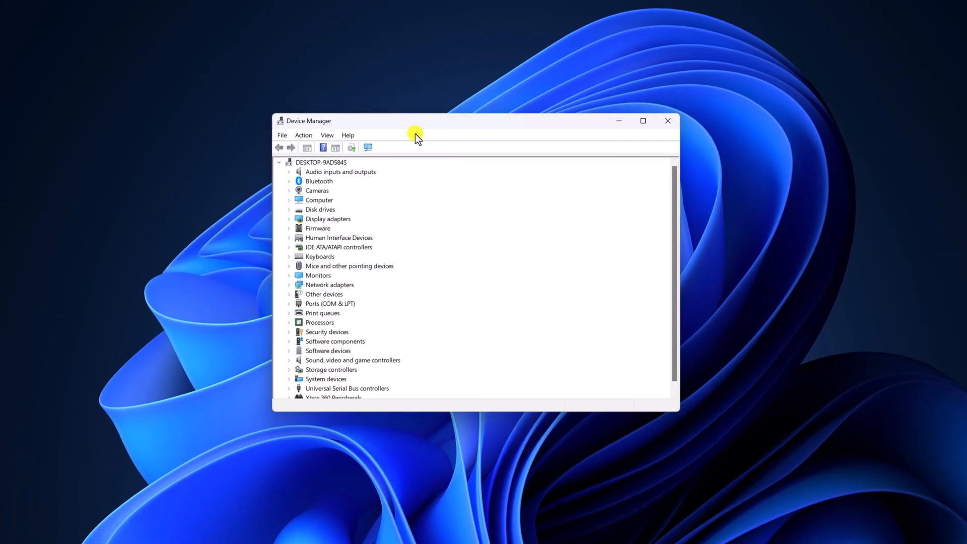
{"action": "mouse_move", "coordinate": [338, 222]}
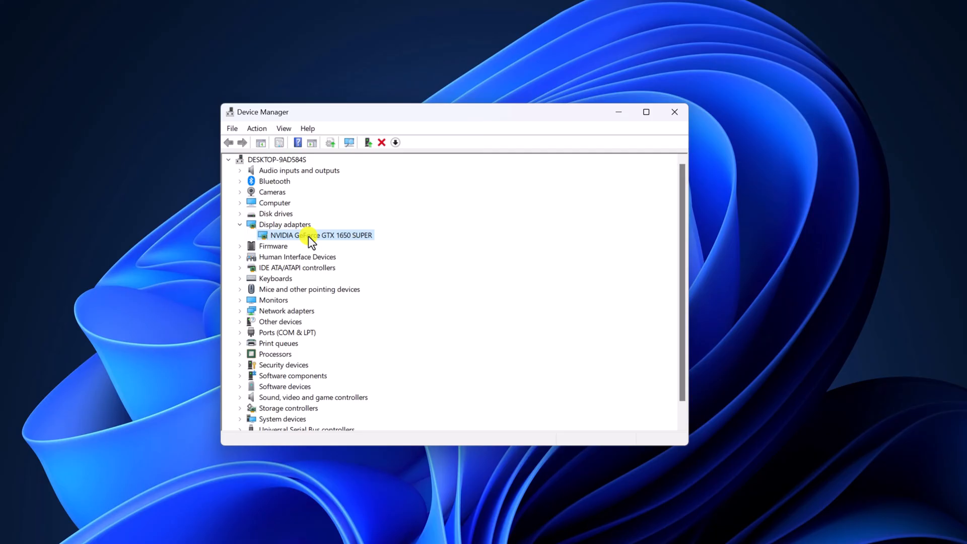
Step: Run an automatic driver update for the NVIDIA GeForce GTX 1650 SUPER and close the result
{"action": "right_click", "coordinate": [314, 235]}
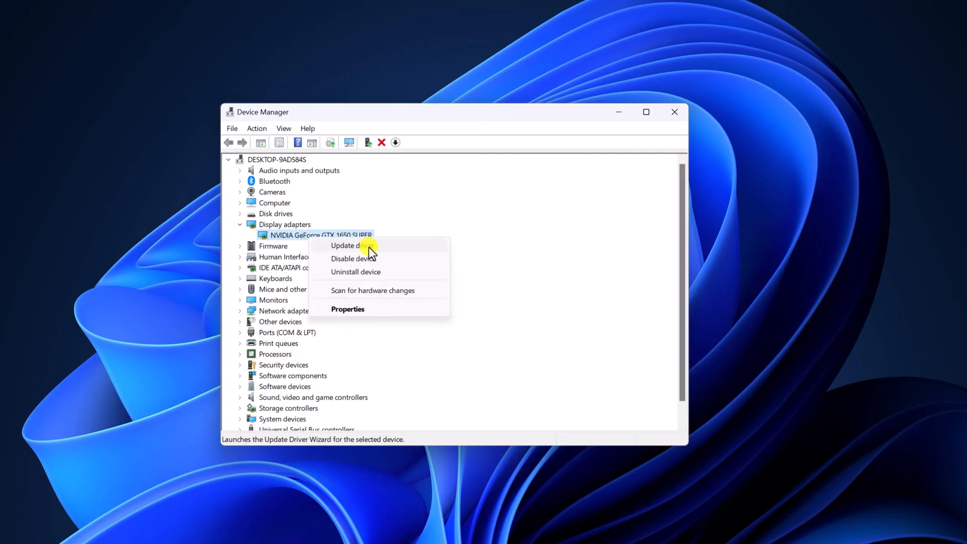
{"action": "left_click", "coordinate": [345, 245]}
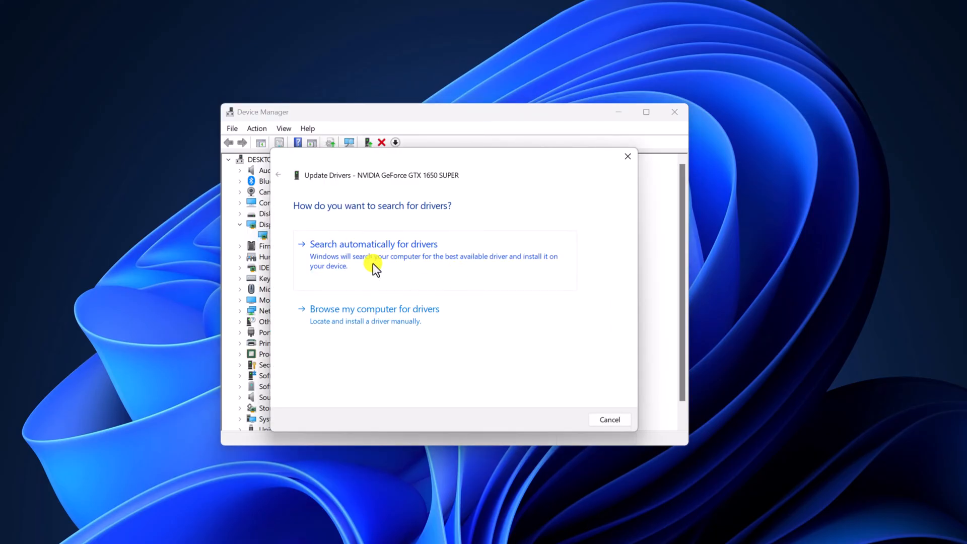
{"action": "mouse_move", "coordinate": [481, 267]}
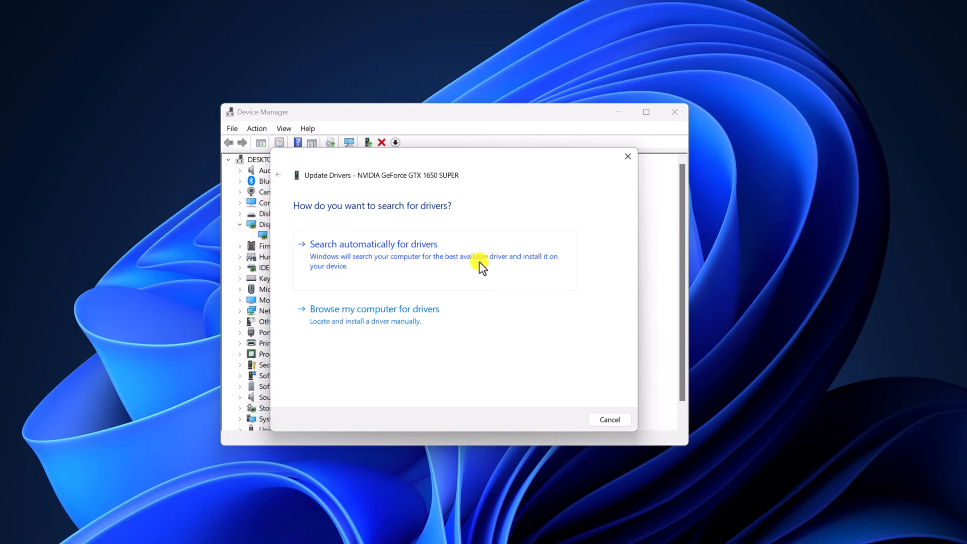
{"action": "left_click", "coordinate": [373, 244]}
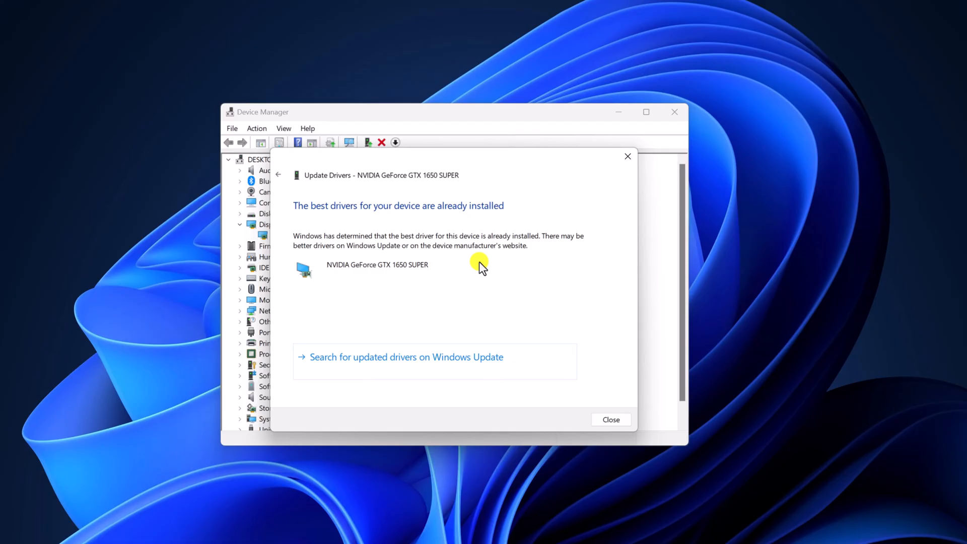
{"action": "mouse_move", "coordinate": [580, 373]}
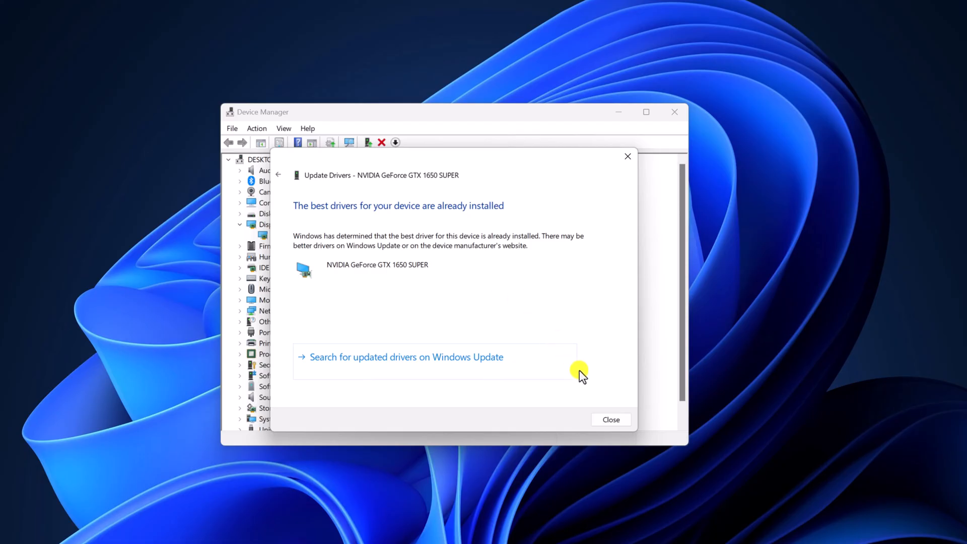
{"action": "left_click", "coordinate": [610, 419]}
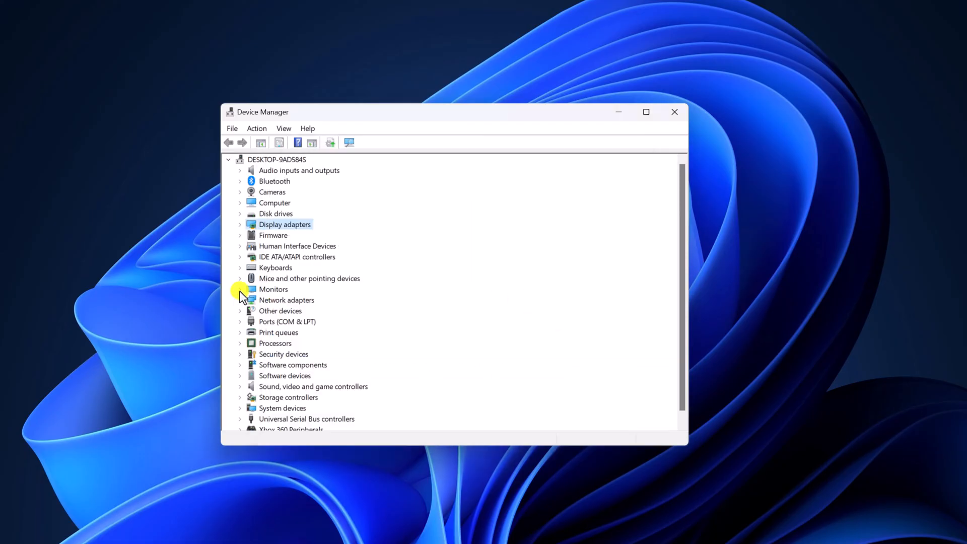
Step: Run an automatic driver update for Generic Monitor (LG ULTRAFINE) under Monitors, then close it
{"action": "left_click", "coordinate": [240, 289]}
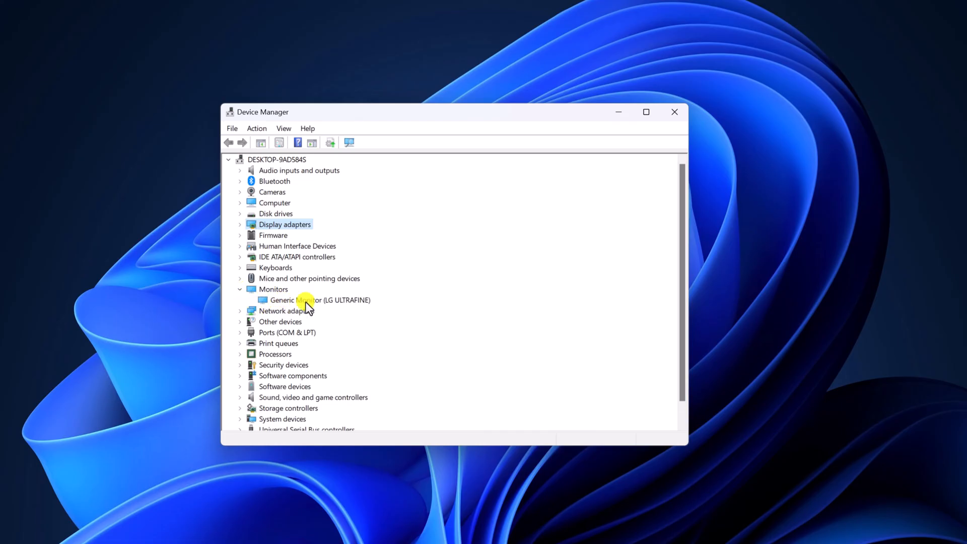
{"action": "mouse_move", "coordinate": [348, 308]}
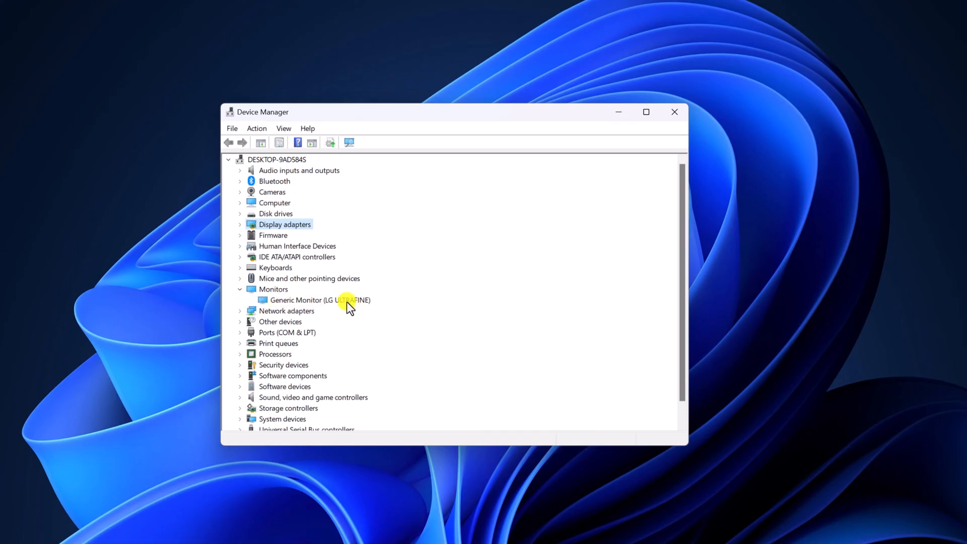
{"action": "left_click", "coordinate": [320, 300]}
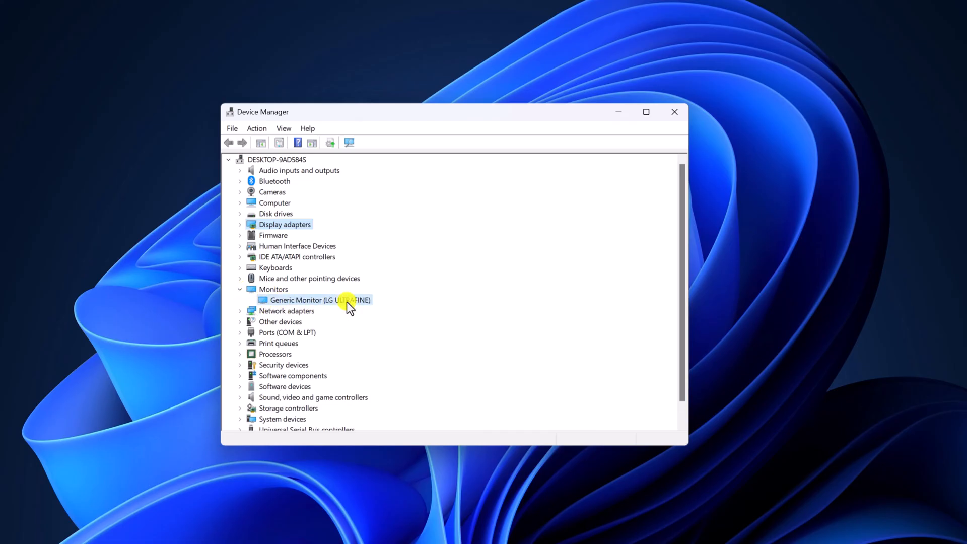
{"action": "right_click", "coordinate": [319, 299]}
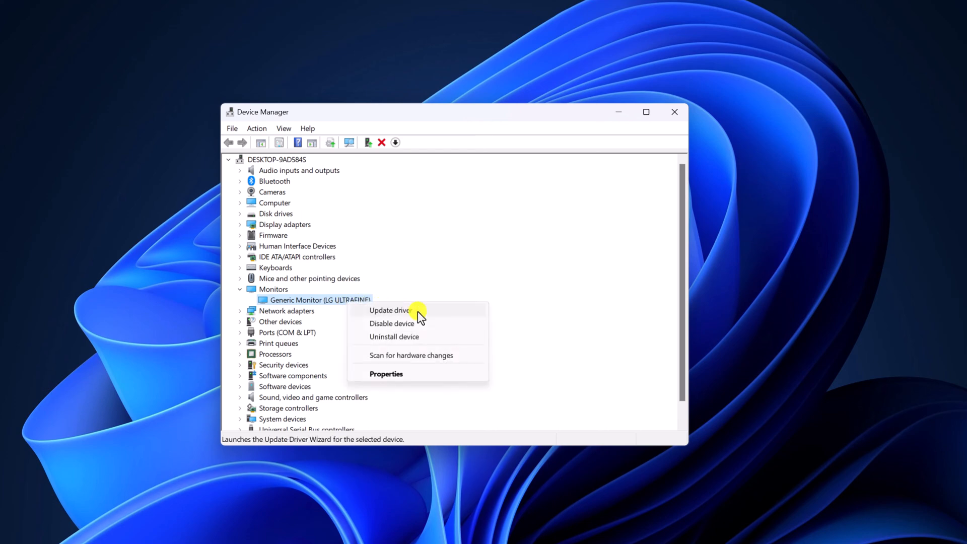
{"action": "left_click", "coordinate": [389, 310]}
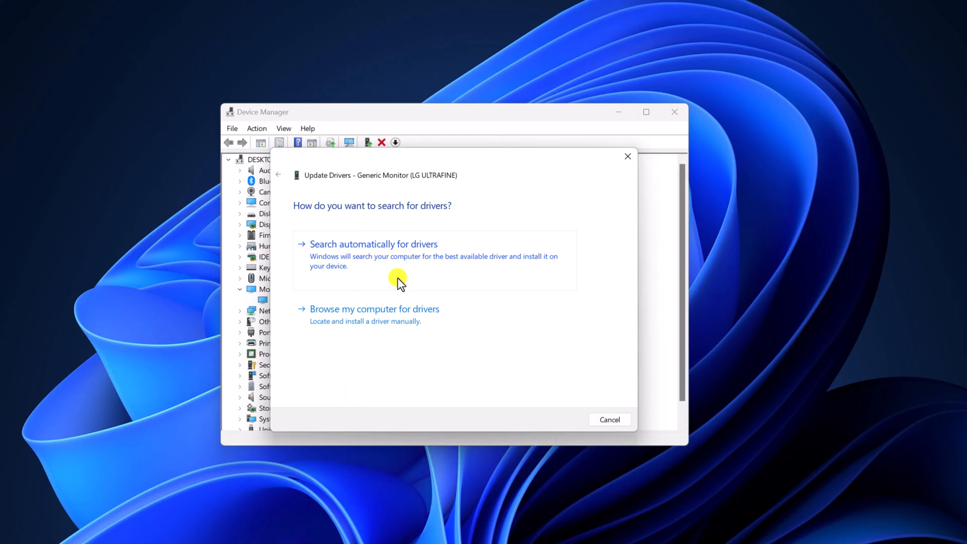
{"action": "left_click", "coordinate": [374, 243]}
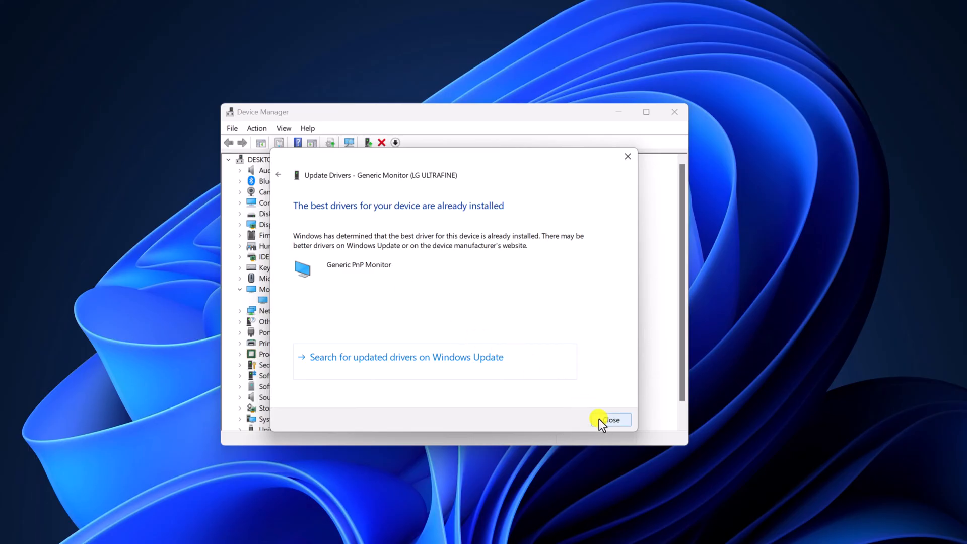
{"action": "left_click", "coordinate": [611, 419]}
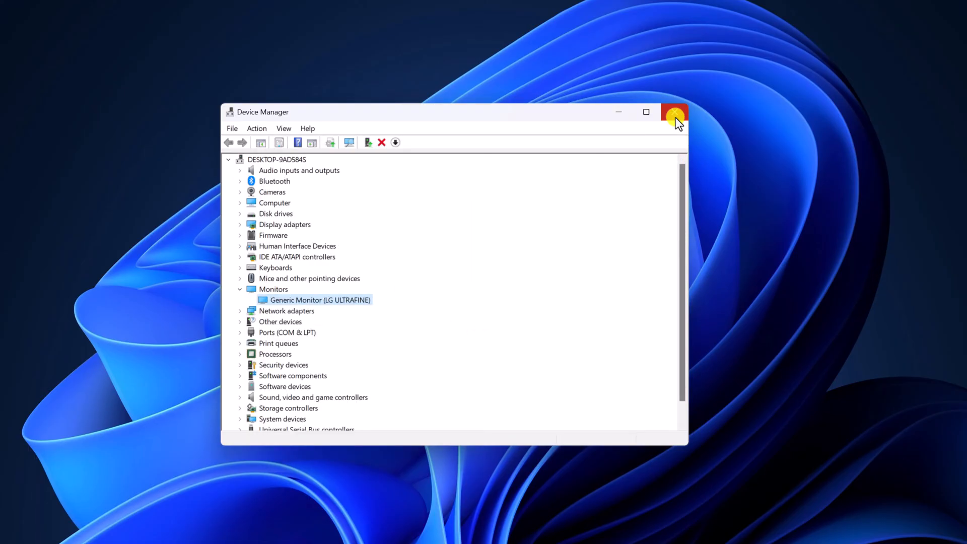
Step: Close Device Manager and restart the computer from the Start context menu
{"action": "left_click", "coordinate": [673, 112]}
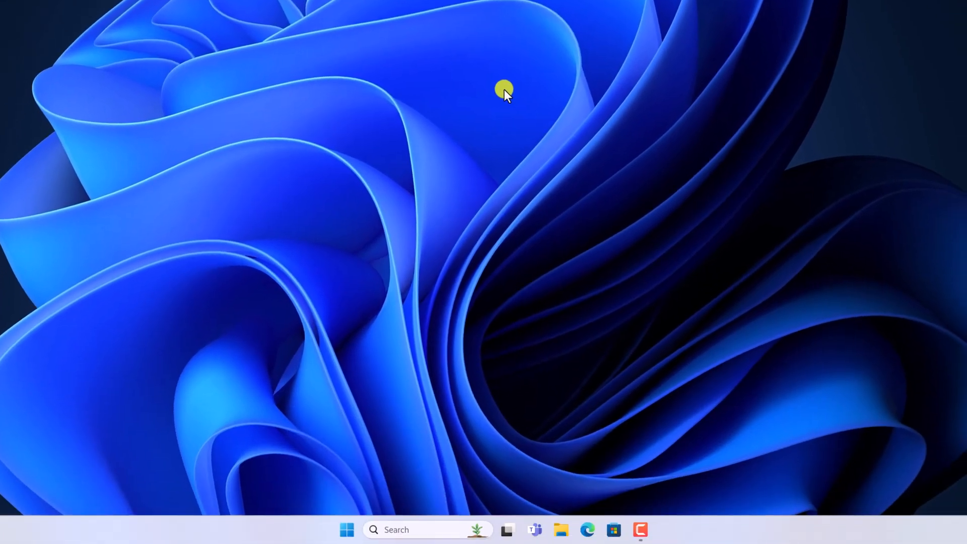
{"action": "mouse_move", "coordinate": [338, 524]}
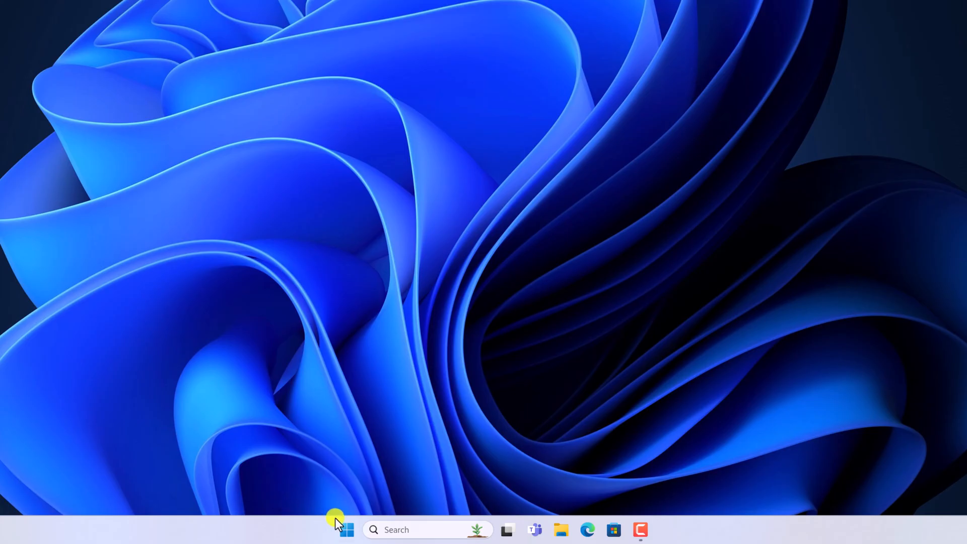
{"action": "right_click", "coordinate": [346, 529]}
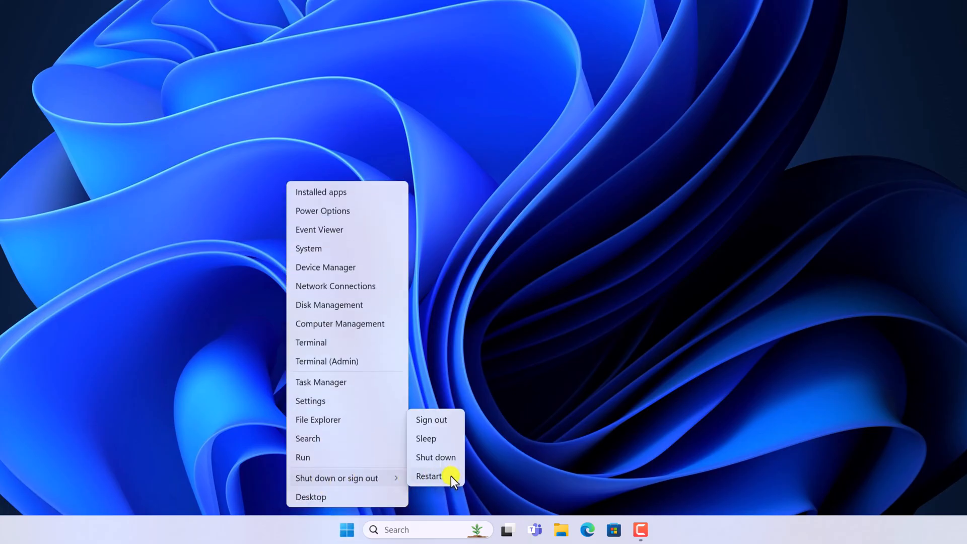
{"action": "left_click", "coordinate": [428, 475]}
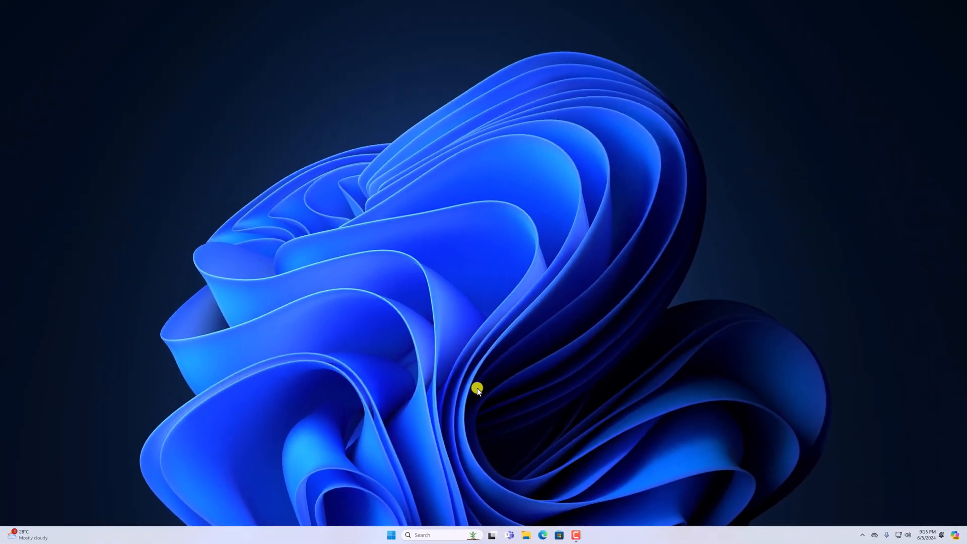
{"action": "mouse_move", "coordinate": [456, 489]}
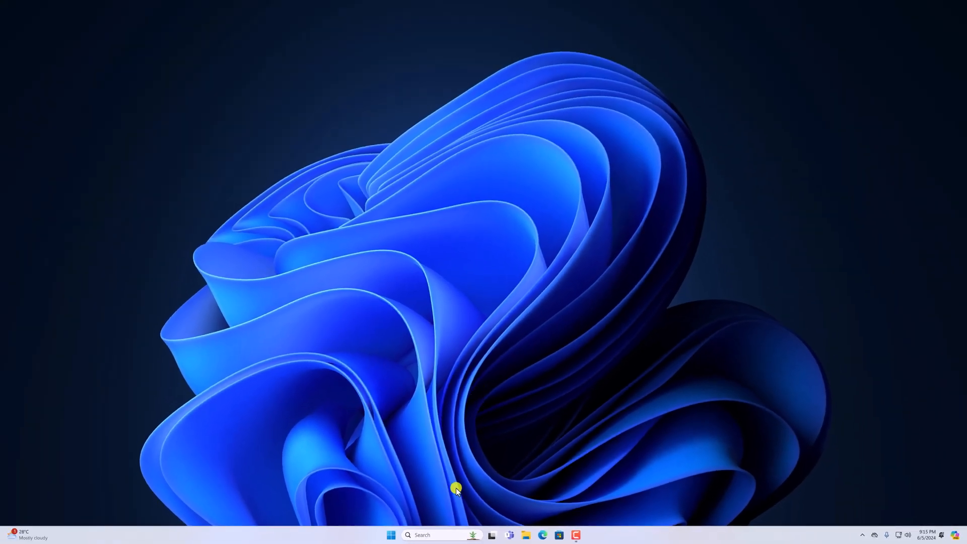
Step: Choose 60 Hz for the LG ULTRAFINE in Settings' Advanced display refresh rate dropdown
{"action": "type", "text": "settings"}
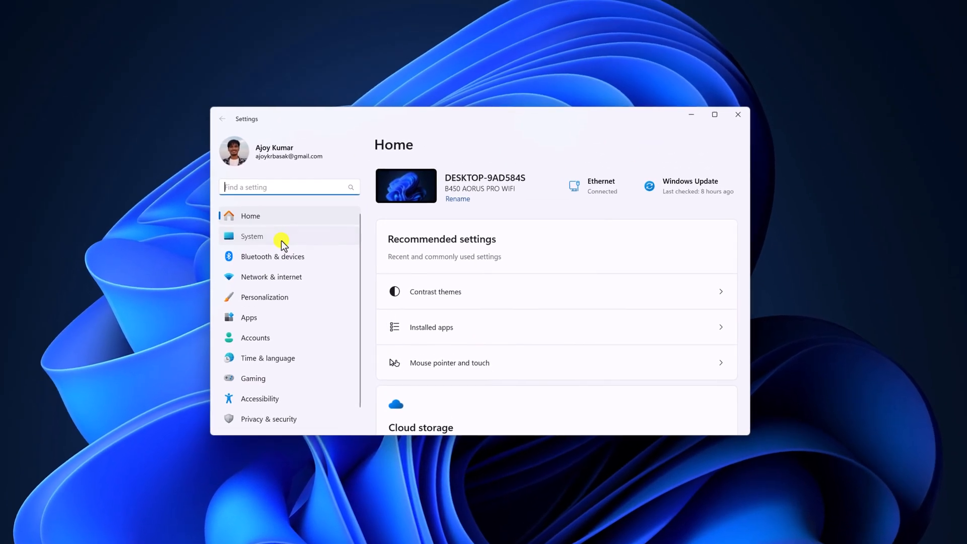
{"action": "left_click", "coordinate": [252, 236]}
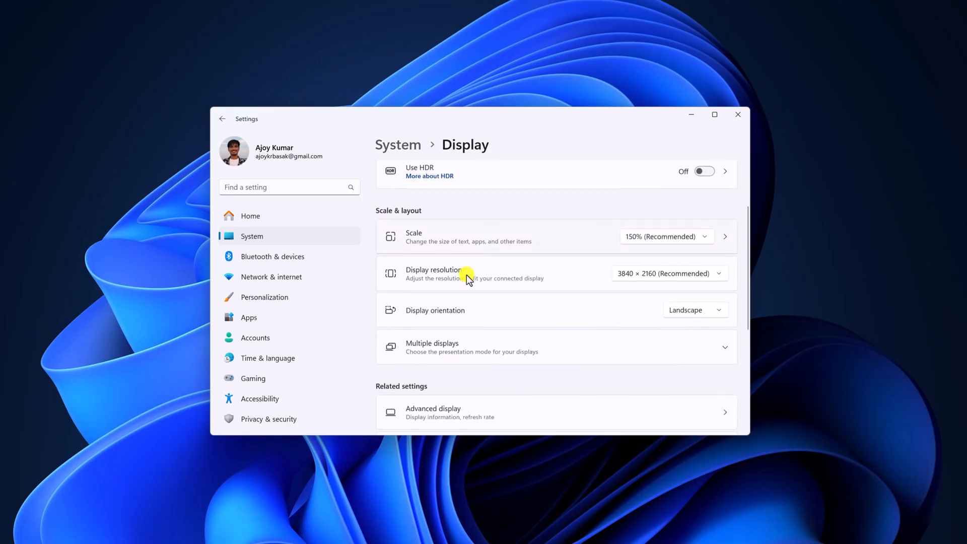
{"action": "scroll", "scroll_direction": "down", "scroll_amount": 3}
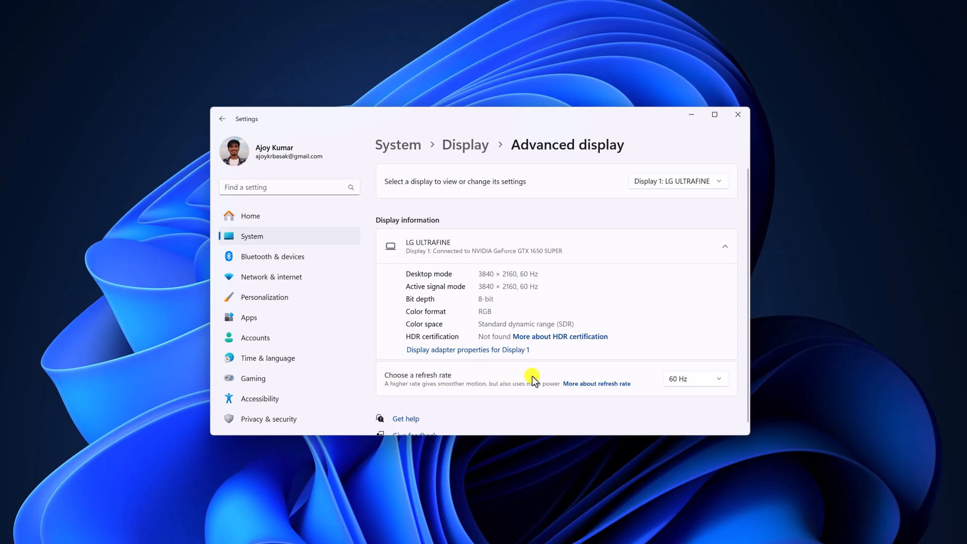
{"action": "left_click", "coordinate": [694, 379]}
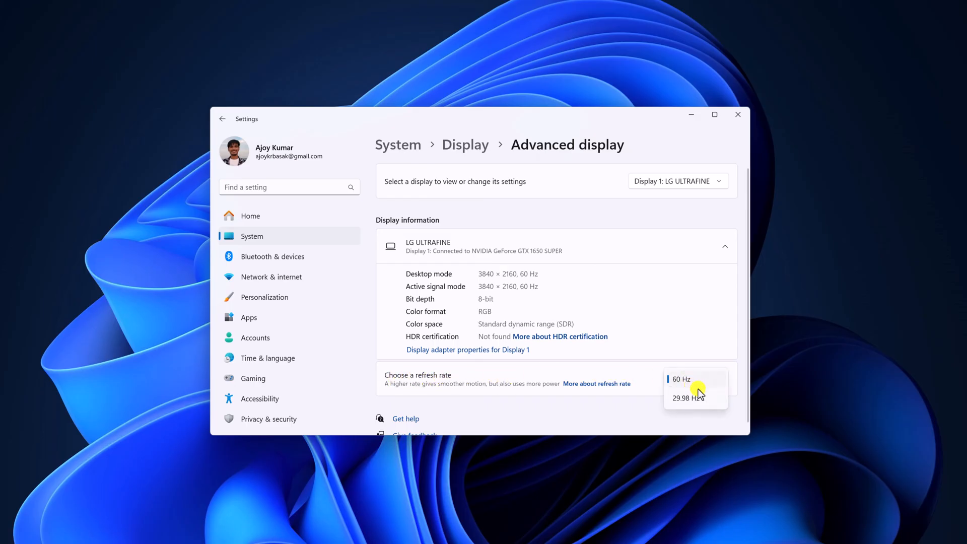
{"action": "mouse_move", "coordinate": [705, 401]}
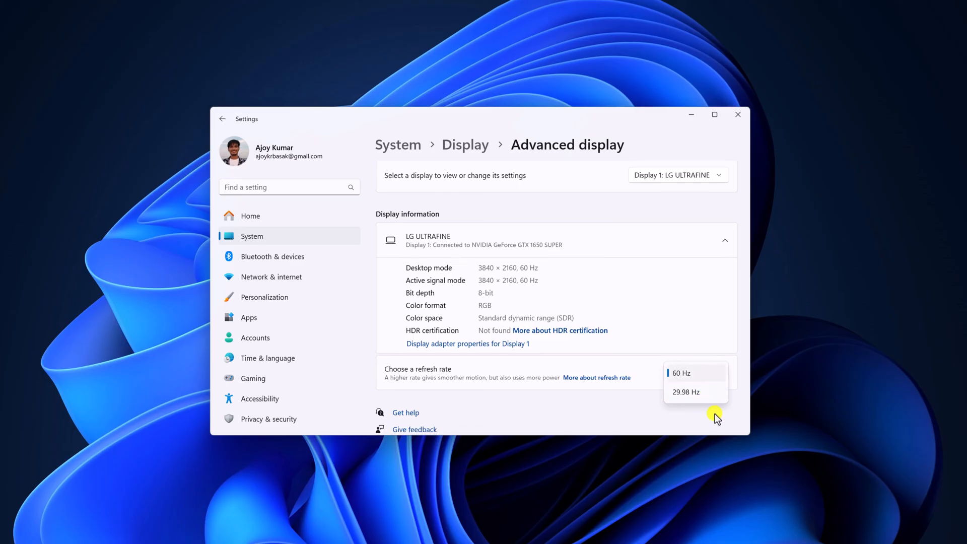
{"action": "mouse_move", "coordinate": [641, 418]}
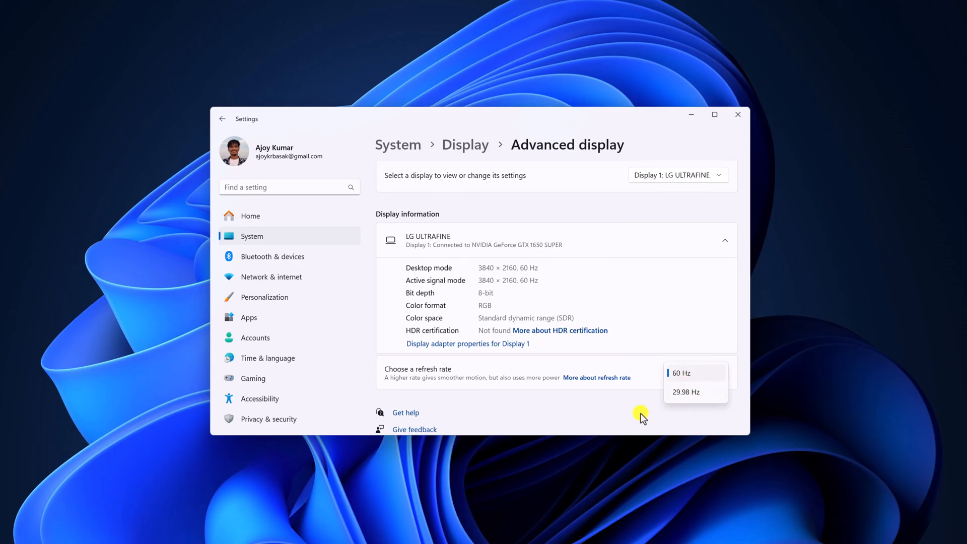
{"action": "left_click", "coordinate": [680, 373]}
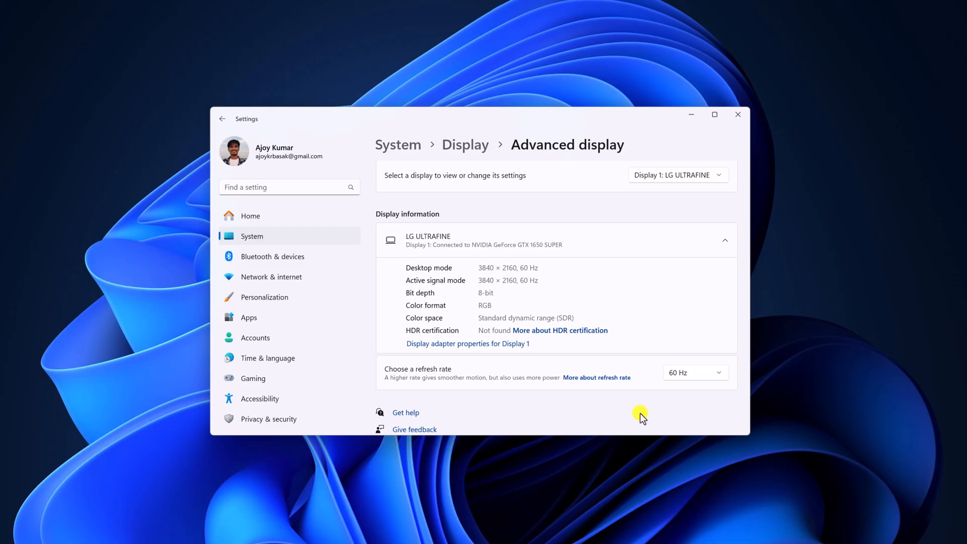
{"action": "mouse_move", "coordinate": [448, 233]}
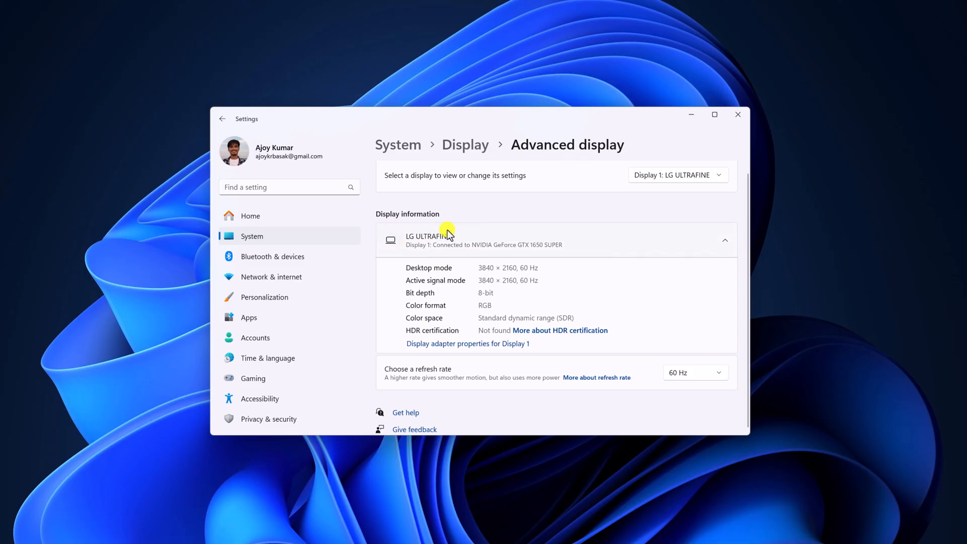
{"action": "mouse_move", "coordinate": [582, 276]}
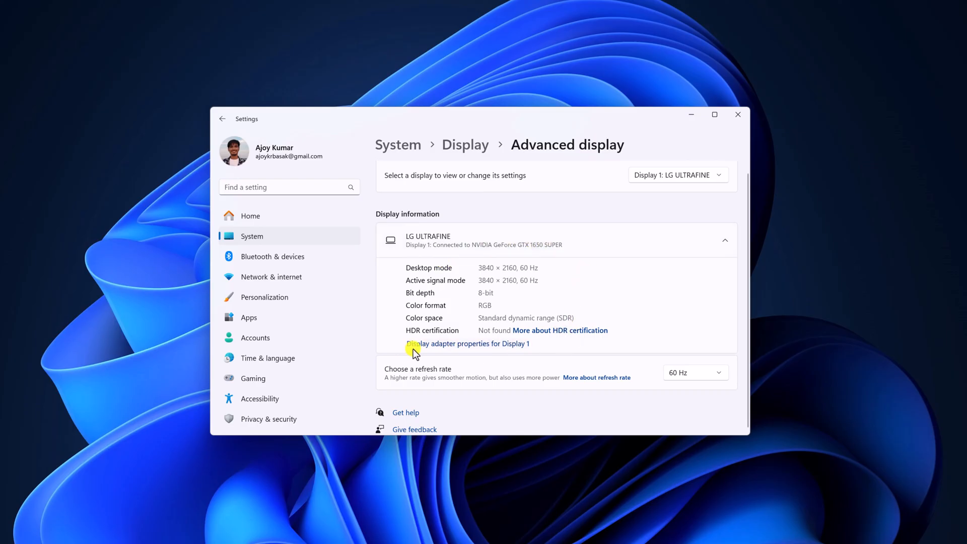
{"action": "mouse_move", "coordinate": [513, 351]}
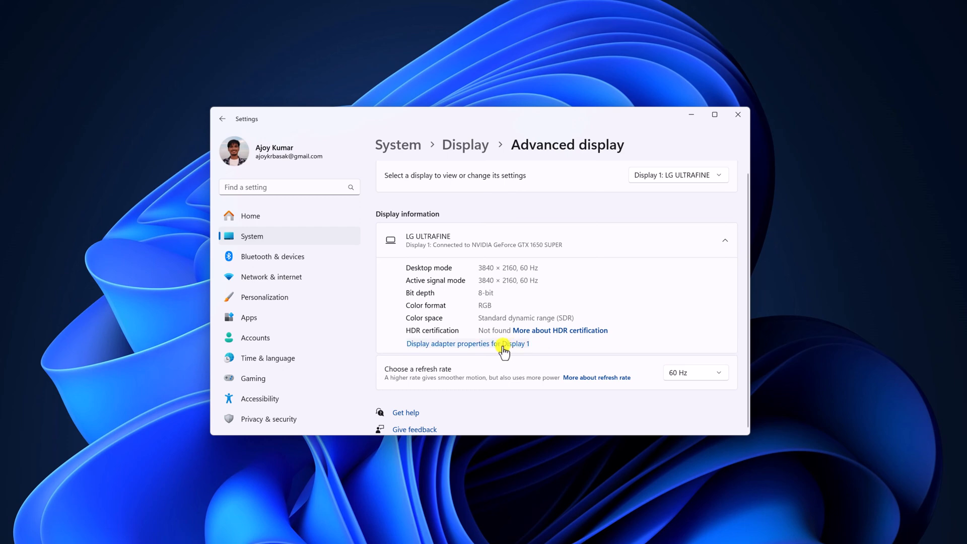
Step: Select and confirm mode 3840 by 2160, True Color (32 bit), 60 Hertz in List All Modes
{"action": "left_click", "coordinate": [468, 343]}
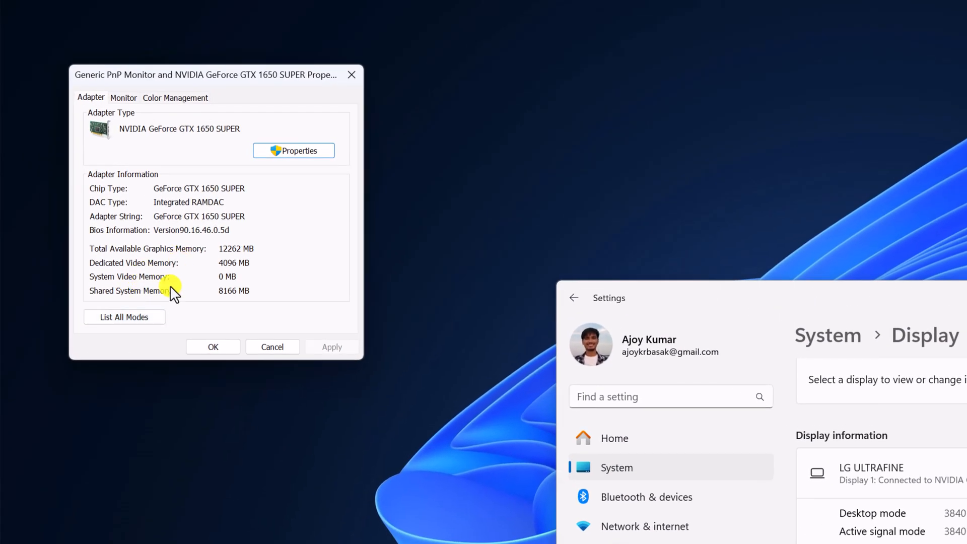
{"action": "left_click", "coordinate": [124, 316]}
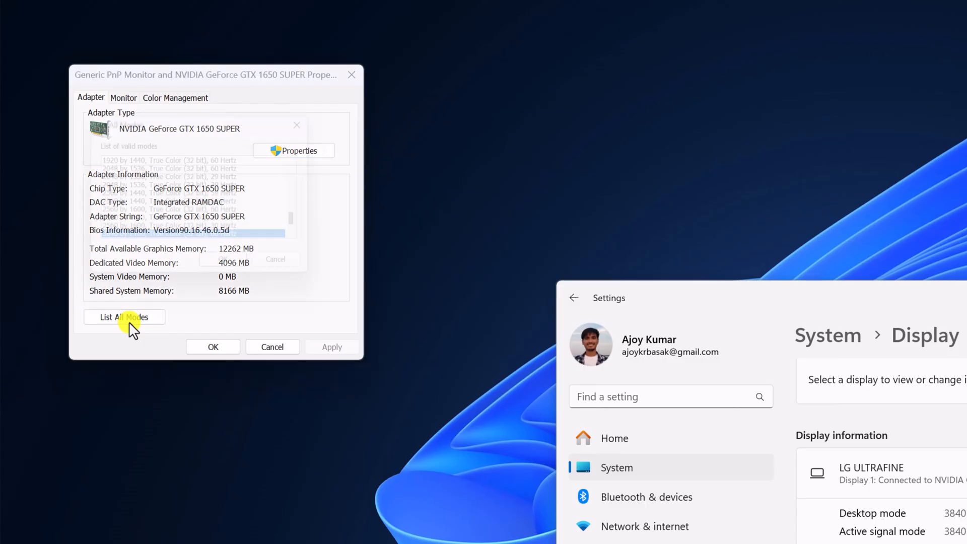
{"action": "left_click", "coordinate": [124, 316]}
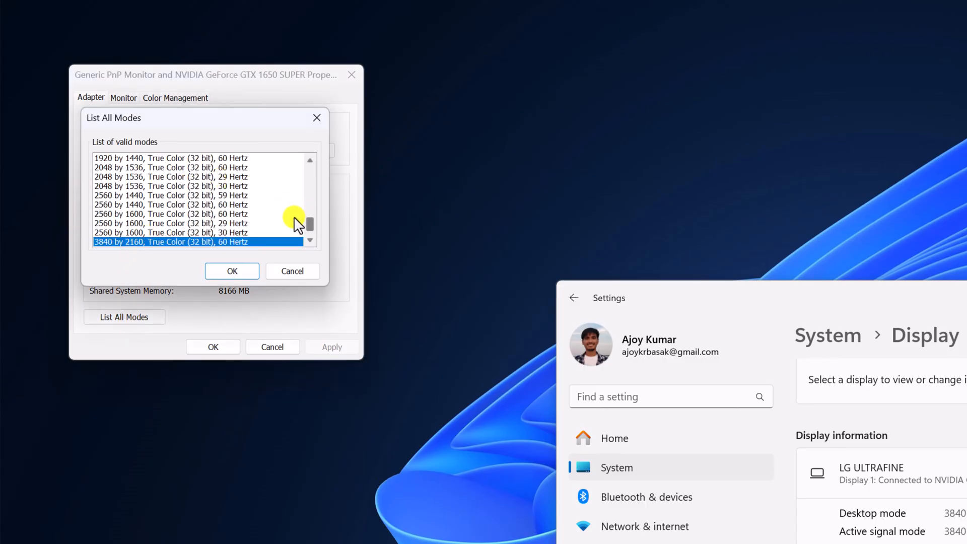
{"action": "scroll", "scroll_direction": "down", "scroll_amount": 3}
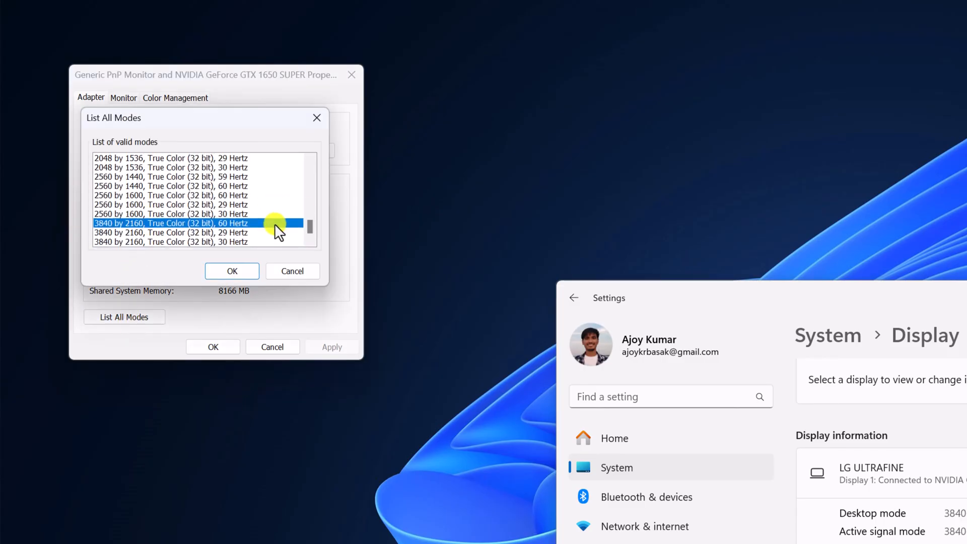
{"action": "scroll", "scroll_direction": "up", "scroll_amount": 3}
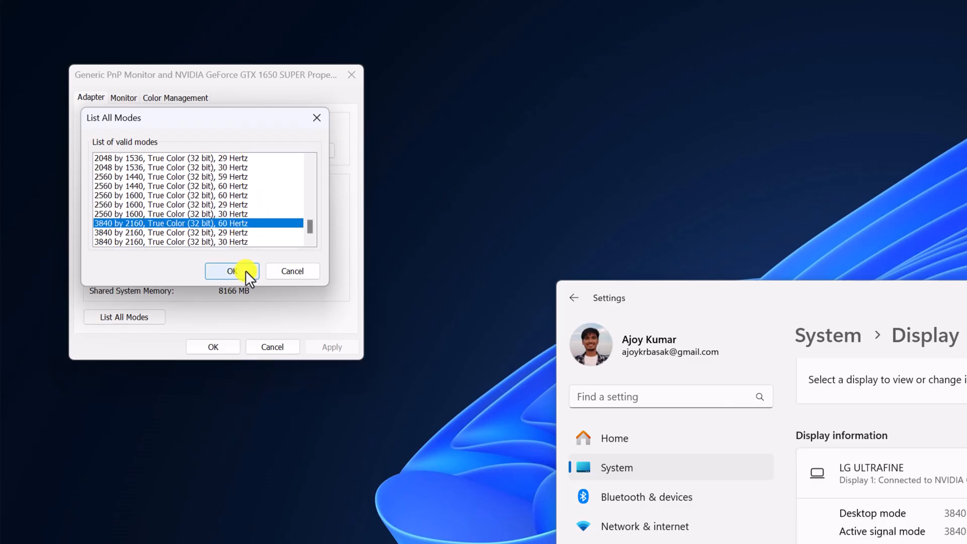
{"action": "left_click", "coordinate": [232, 271]}
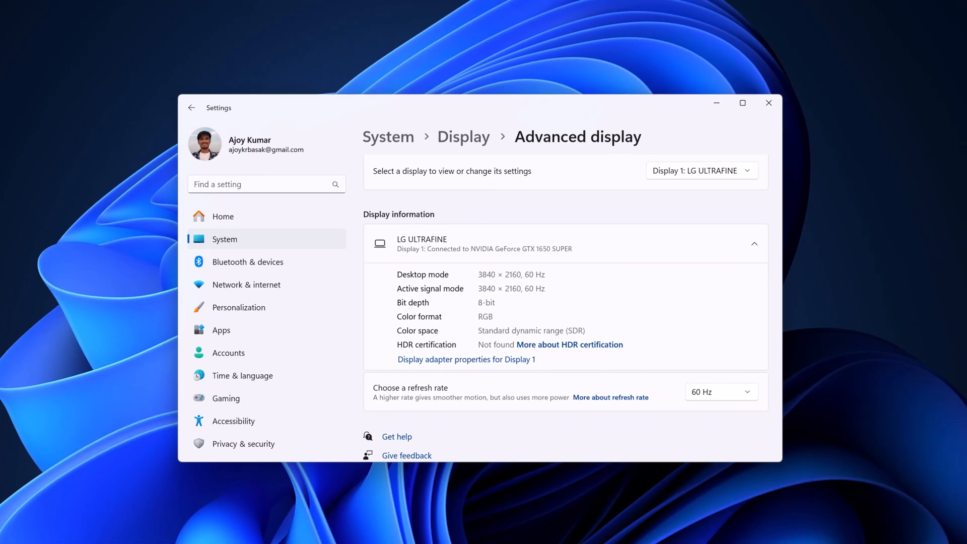
{"action": "mouse_move", "coordinate": [484, 267]}
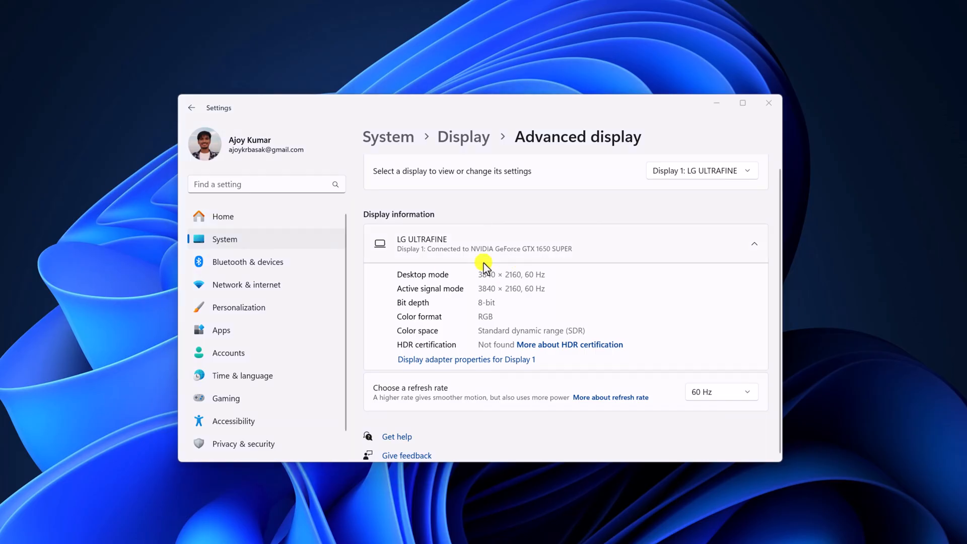
{"action": "mouse_move", "coordinate": [479, 262]}
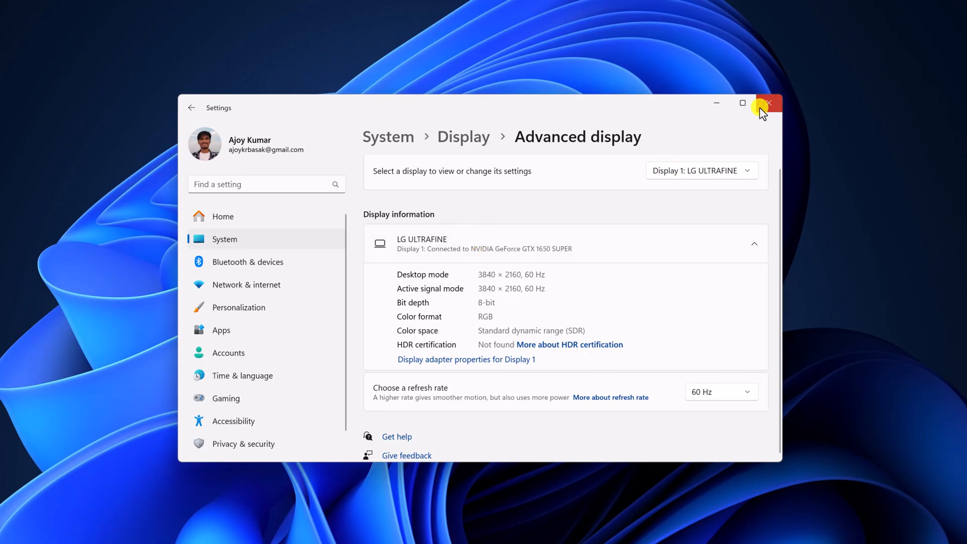
Step: Close Settings and expand the desktop context menu via Show more options
{"action": "left_click", "coordinate": [769, 103]}
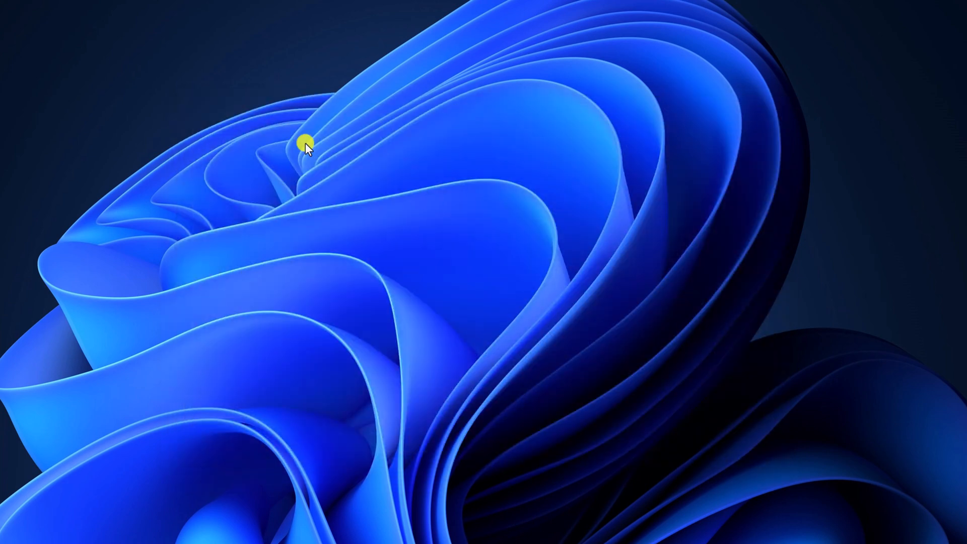
{"action": "right_click", "coordinate": [306, 140]}
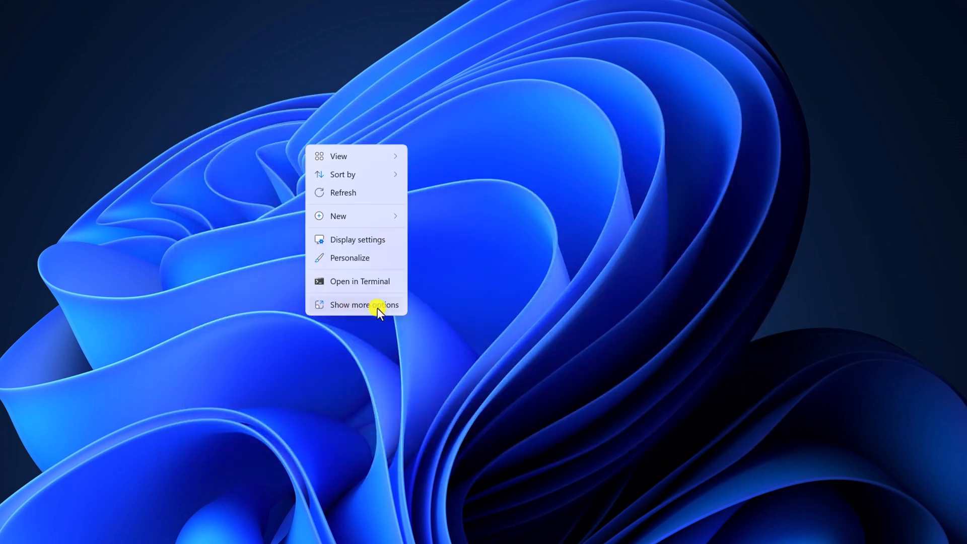
{"action": "left_click", "coordinate": [363, 305]}
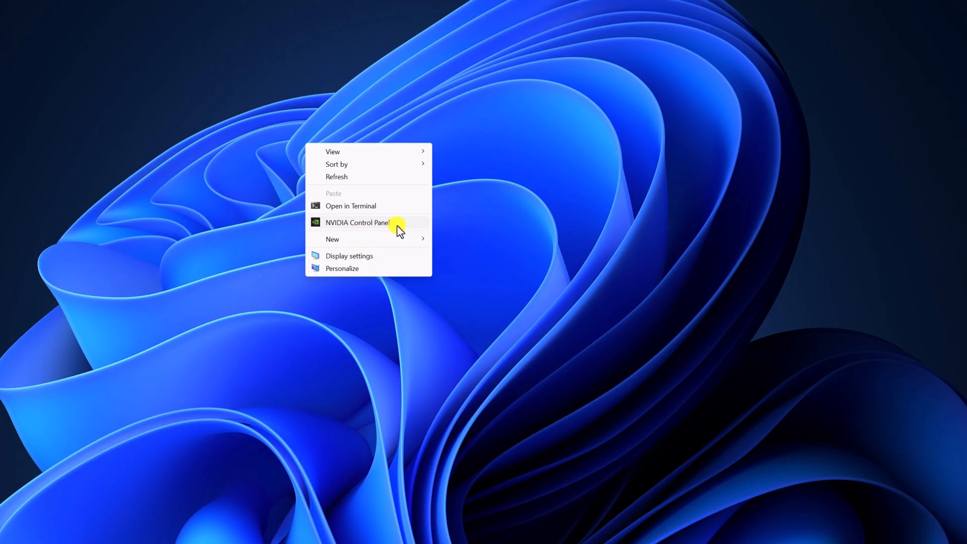
{"action": "mouse_move", "coordinate": [327, 227]}
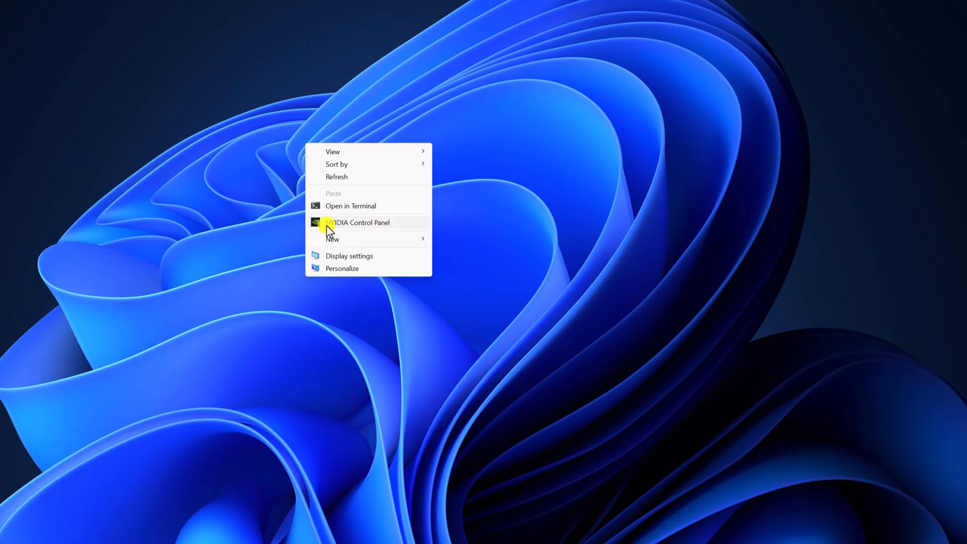
{"action": "mouse_move", "coordinate": [412, 230]}
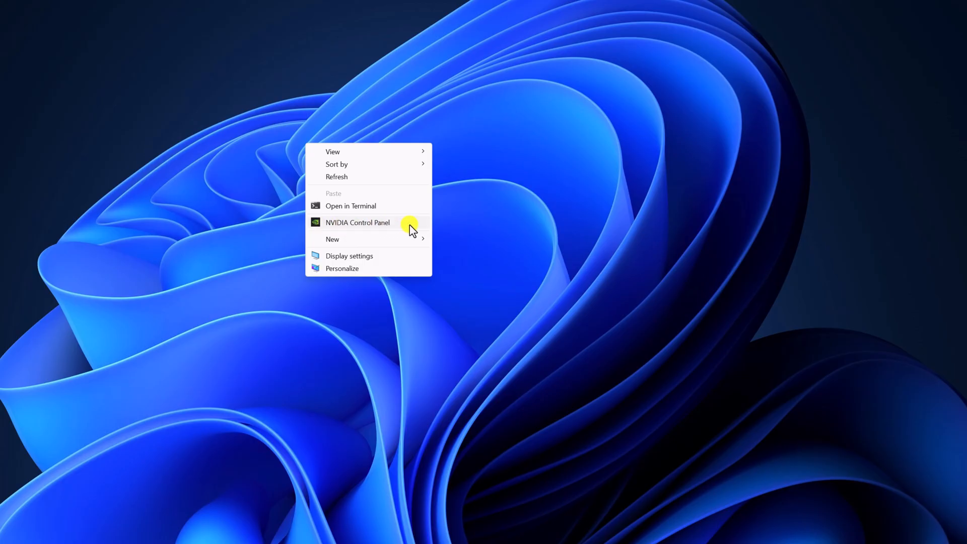
{"action": "mouse_move", "coordinate": [381, 233]}
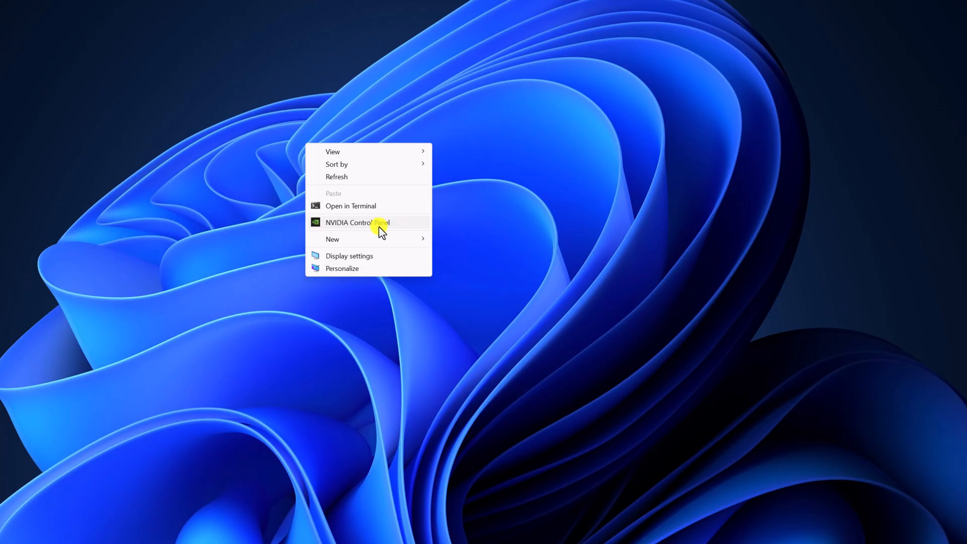
Step: Launch NVIDIA Control Panel and accept its license agreement
{"action": "left_click", "coordinate": [360, 222]}
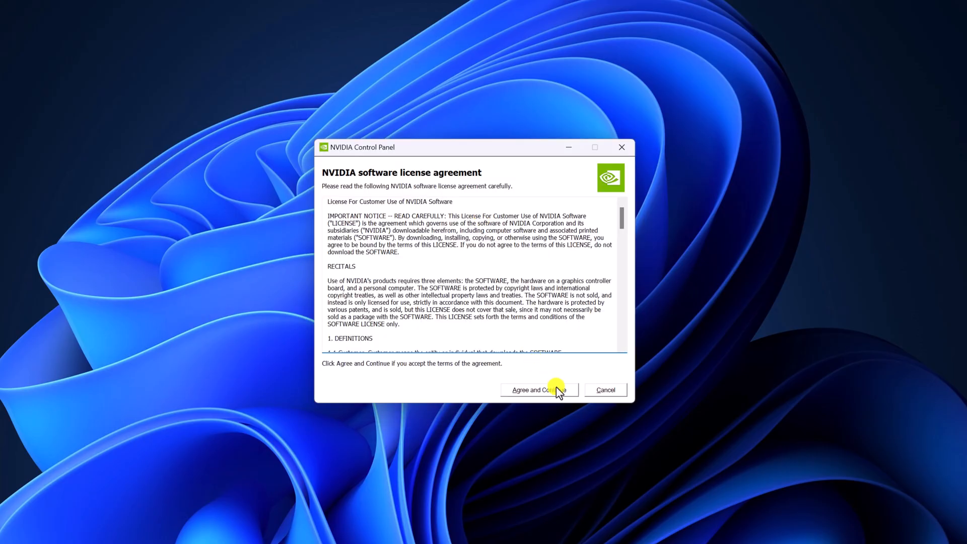
{"action": "left_click", "coordinate": [539, 390]}
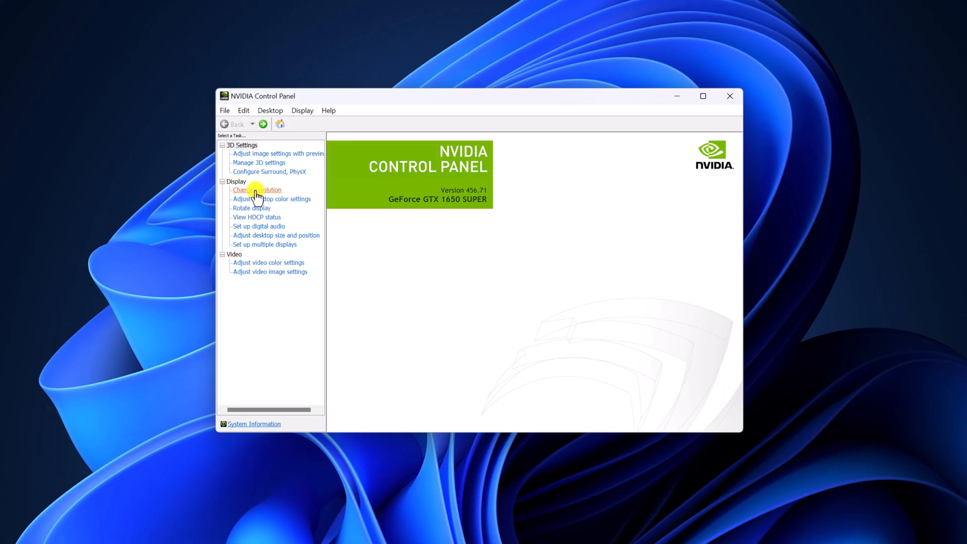
Step: Apply and keep 60Hz at 3840 × 2160 in Change resolution, then close NVIDIA Control Panel
{"action": "left_click", "coordinate": [257, 189]}
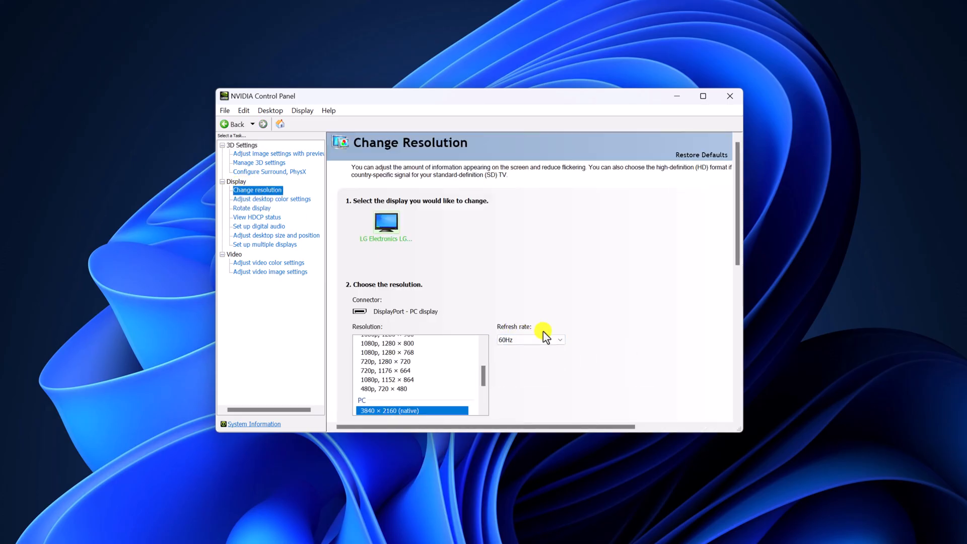
{"action": "left_click", "coordinate": [558, 340]}
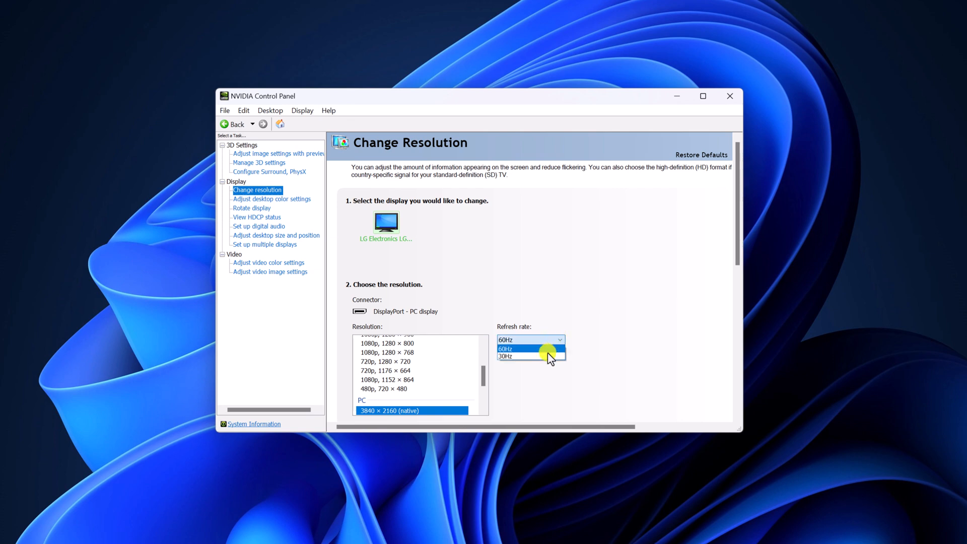
{"action": "mouse_move", "coordinate": [541, 351]}
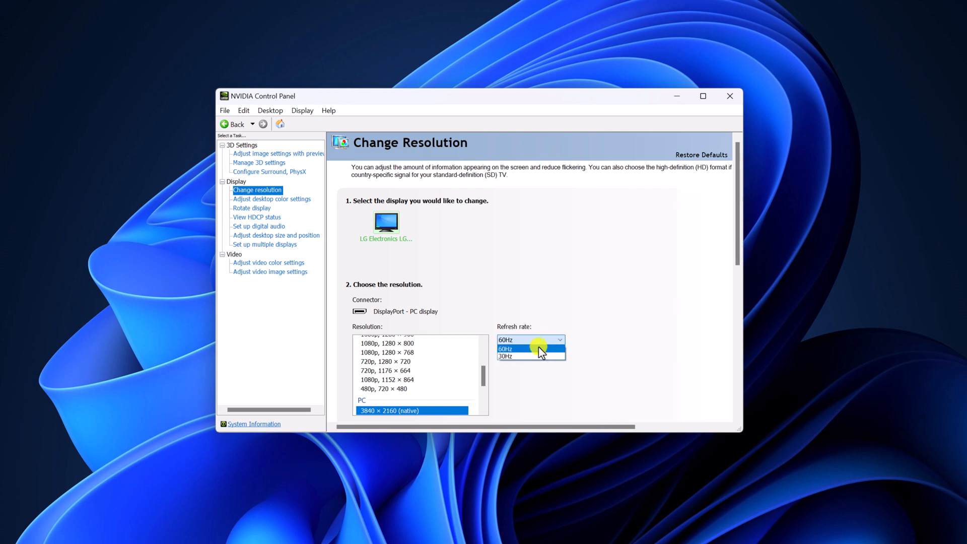
{"action": "left_click", "coordinate": [506, 348]}
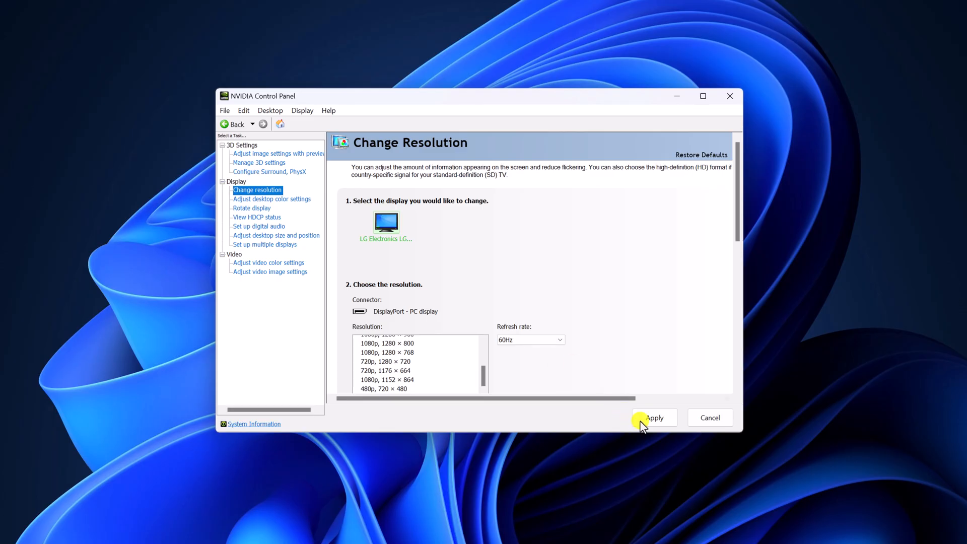
{"action": "left_click", "coordinate": [654, 417]}
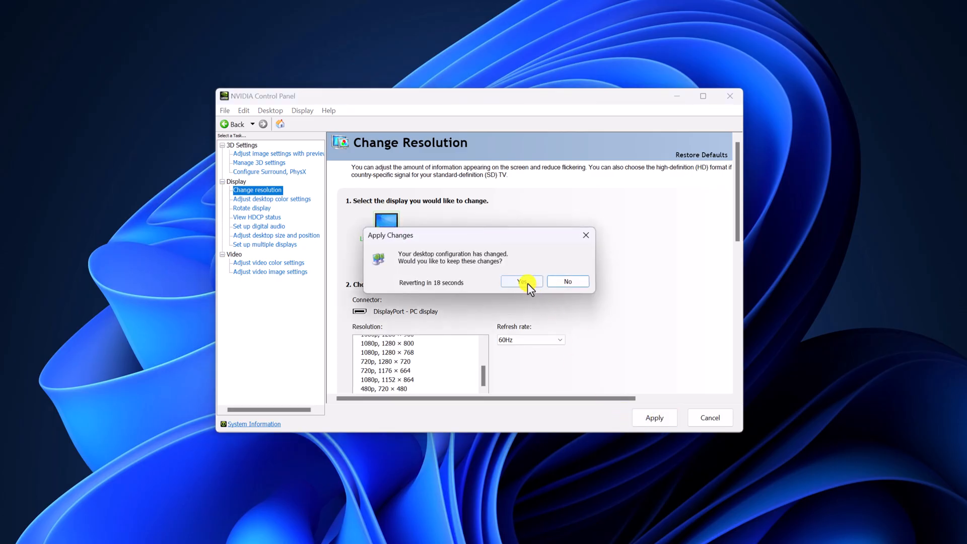
{"action": "left_click", "coordinate": [519, 281]}
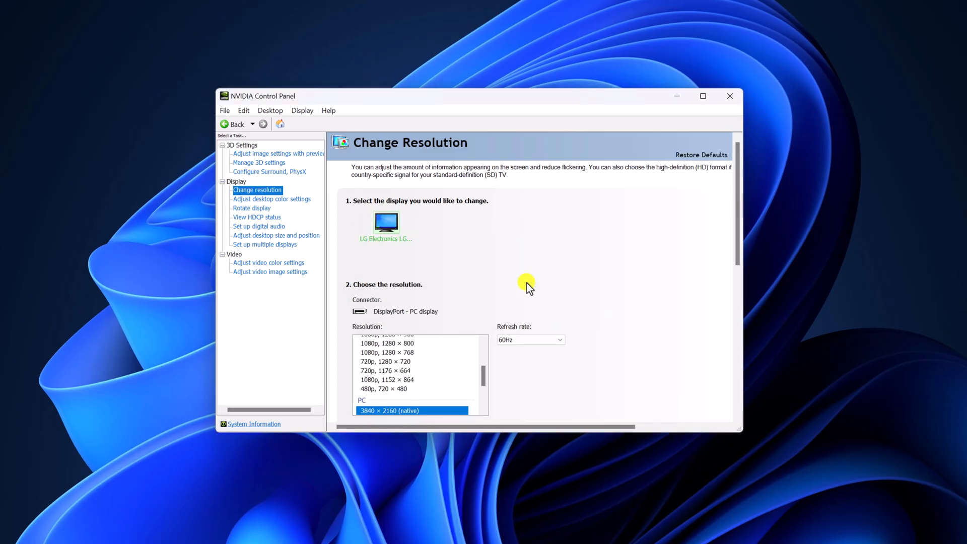
{"action": "left_click", "coordinate": [731, 95]}
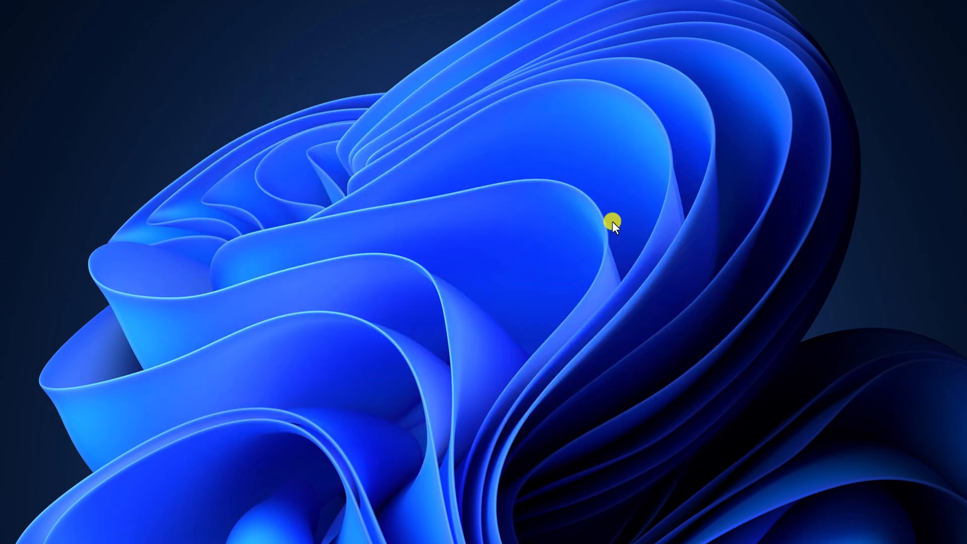